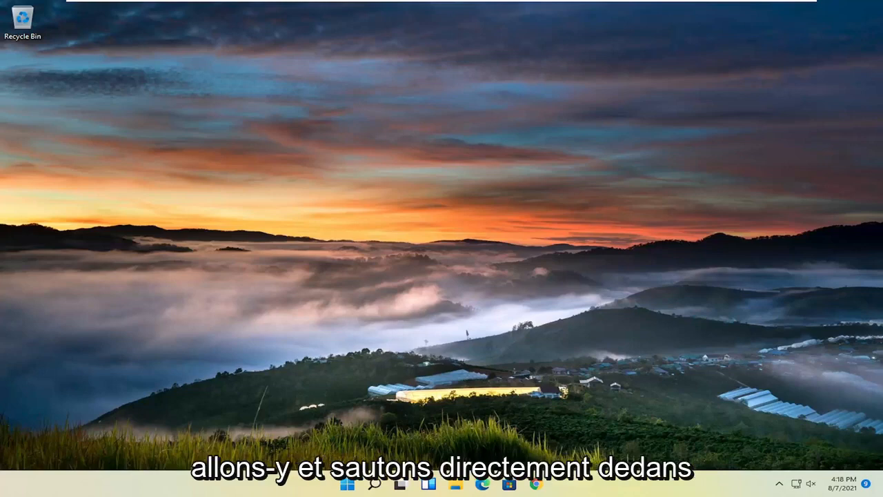
{"action": "mouse_move", "coordinate": [497, 335]}
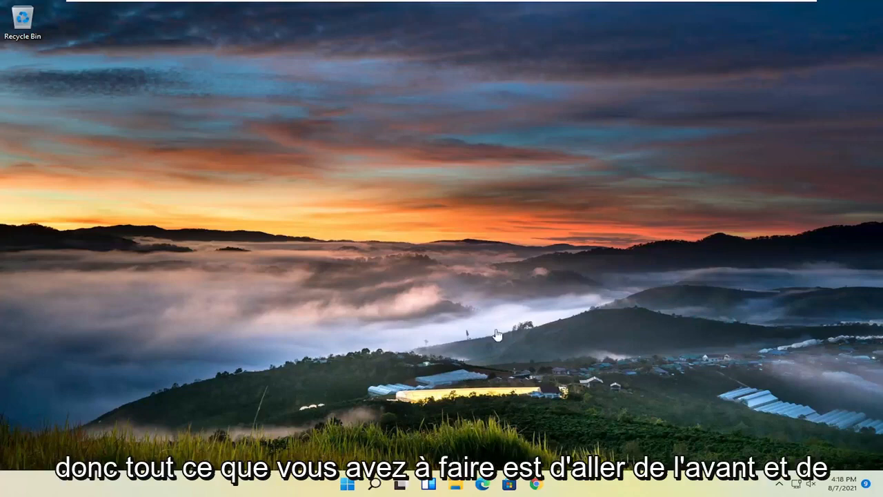
Launch Google Chrome from the Windows taskbar.
{"action": "left_click", "coordinate": [538, 483]}
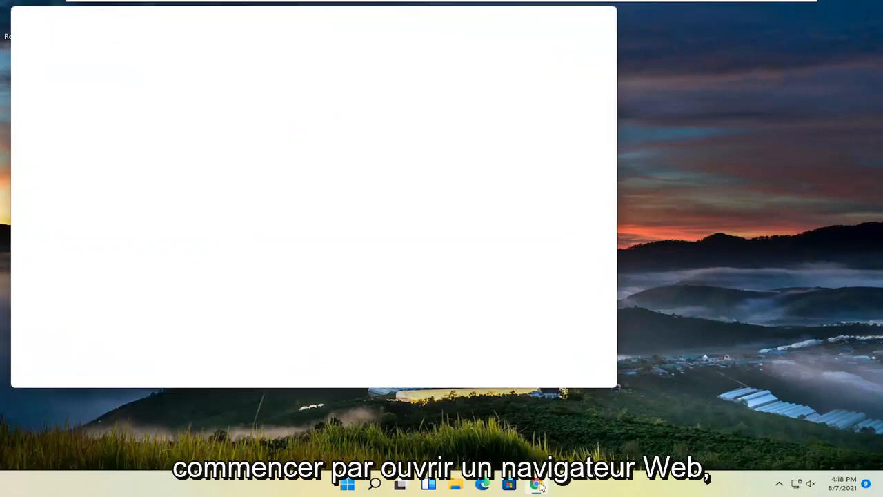
Search 'hp printer drivers' and go to HP's official Software and Driver Downloads page.
{"action": "left_click", "coordinate": [535, 485]}
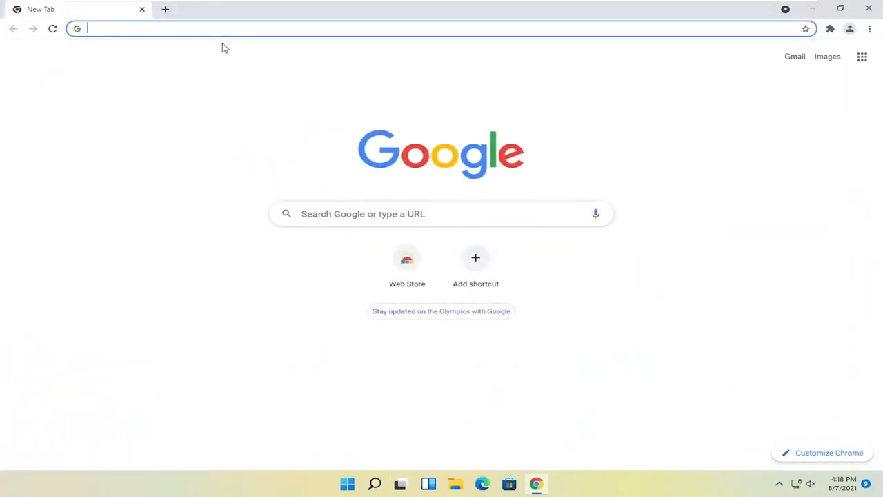
{"action": "type", "text": "hp printer drivers"}
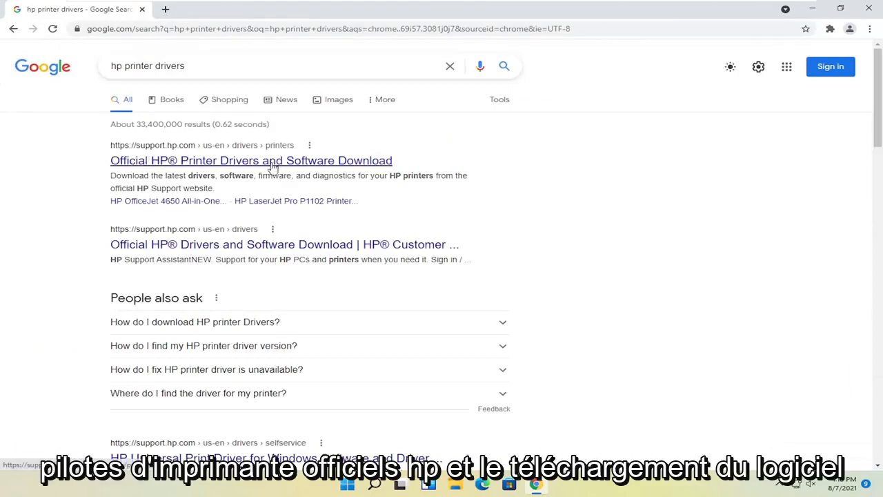
{"action": "left_click", "coordinate": [251, 160]}
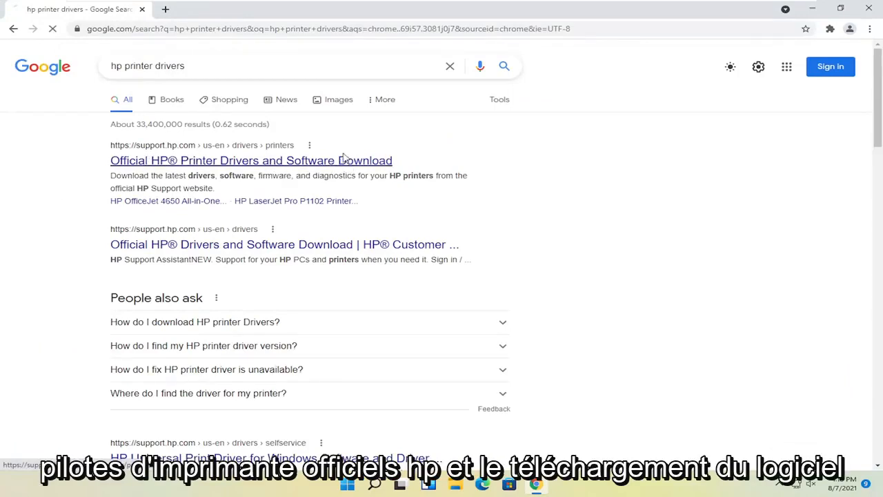
{"action": "left_click", "coordinate": [251, 160]}
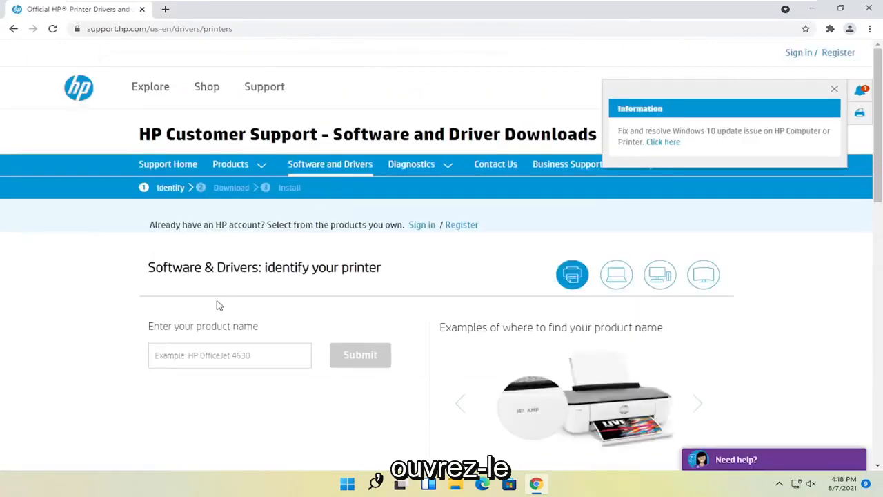
{"action": "scroll", "scroll_direction": "down", "scroll_amount": 3}
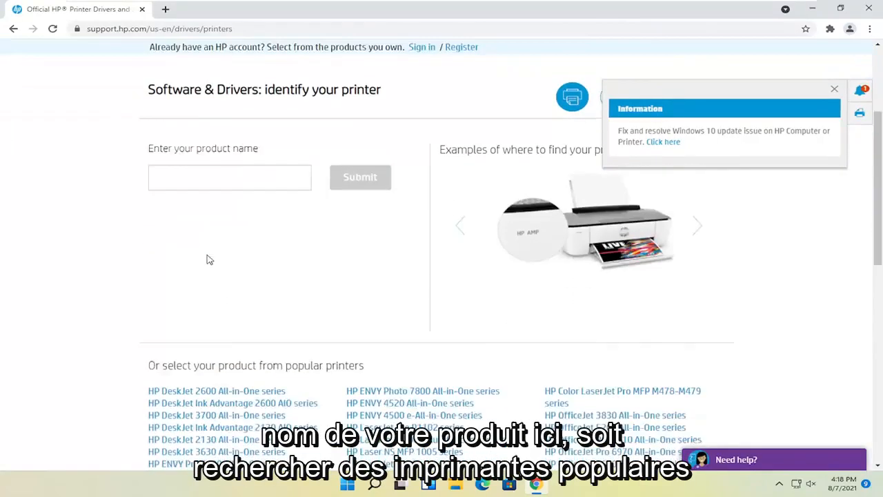
{"action": "scroll", "scroll_direction": "down", "scroll_amount": 3}
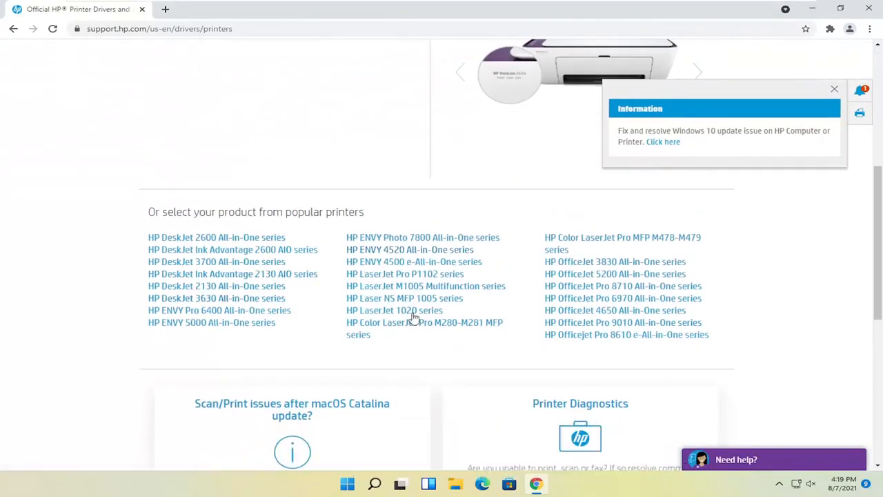
{"action": "scroll", "scroll_direction": "up", "scroll_amount": 3}
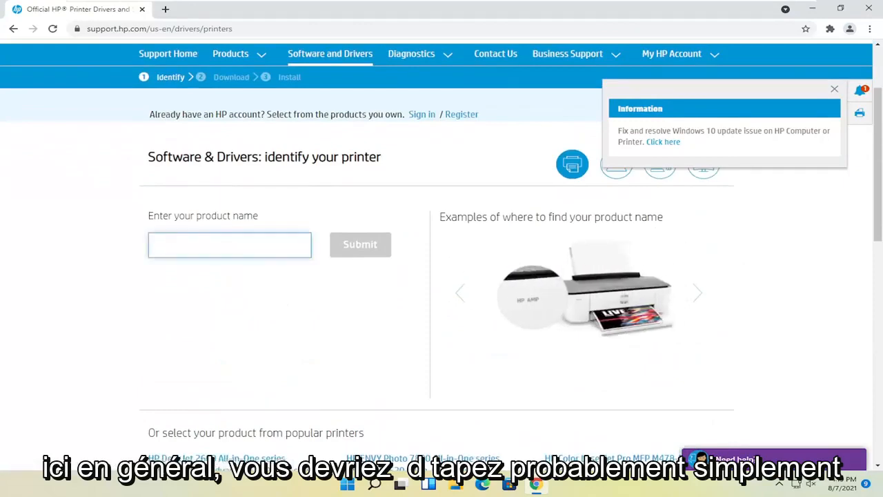
{"action": "scroll", "scroll_direction": "down", "scroll_amount": 3}
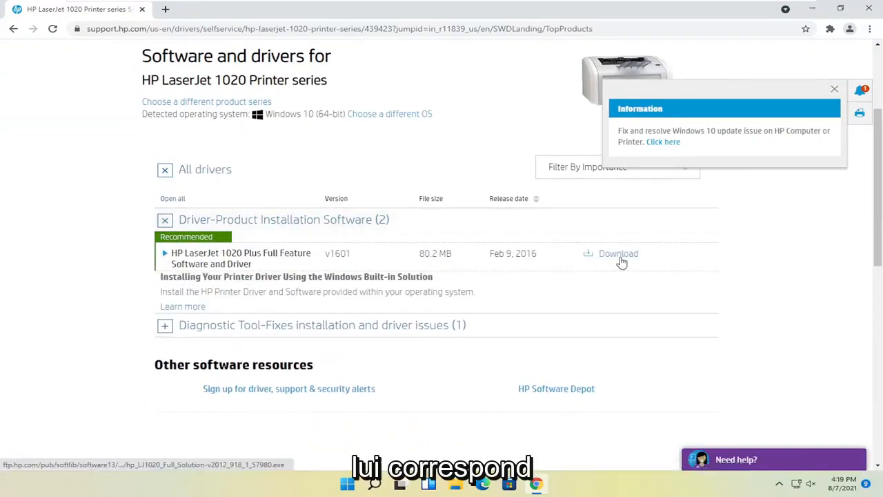
Download the LaserJet 1020 full feature software and driver package.
{"action": "left_click", "coordinate": [618, 254]}
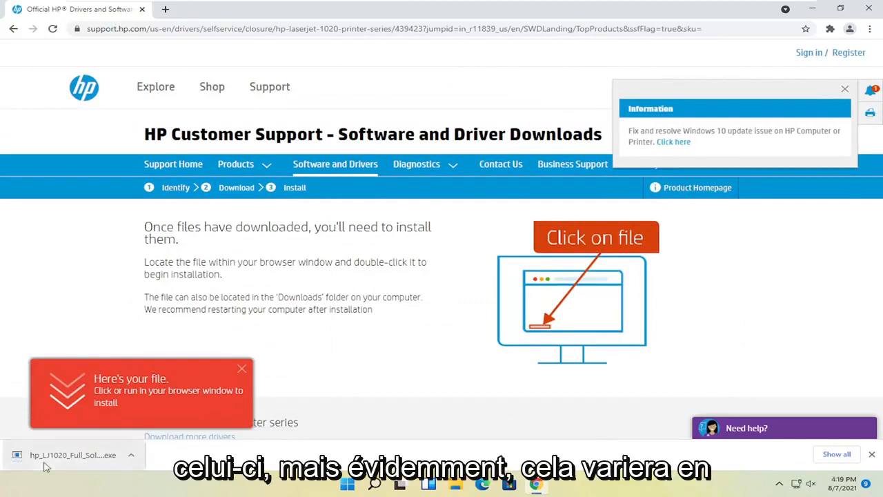
{"action": "mouse_move", "coordinate": [72, 455]}
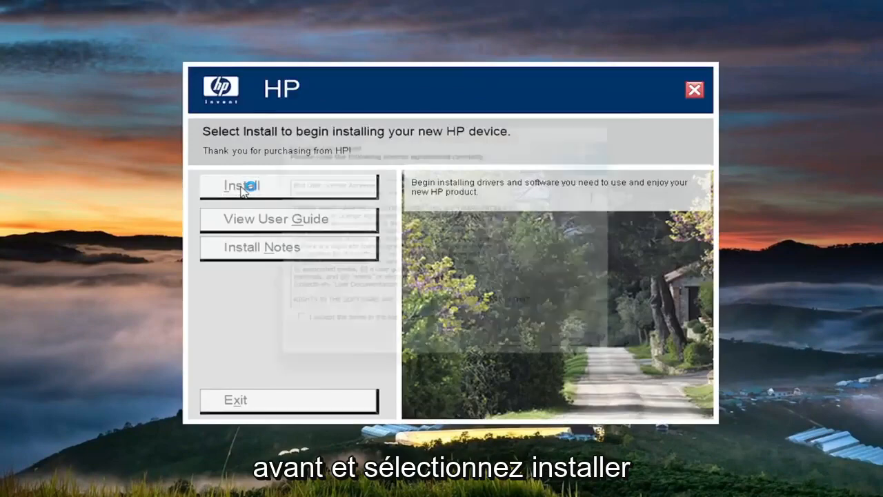
{"action": "left_click", "coordinate": [241, 186]}
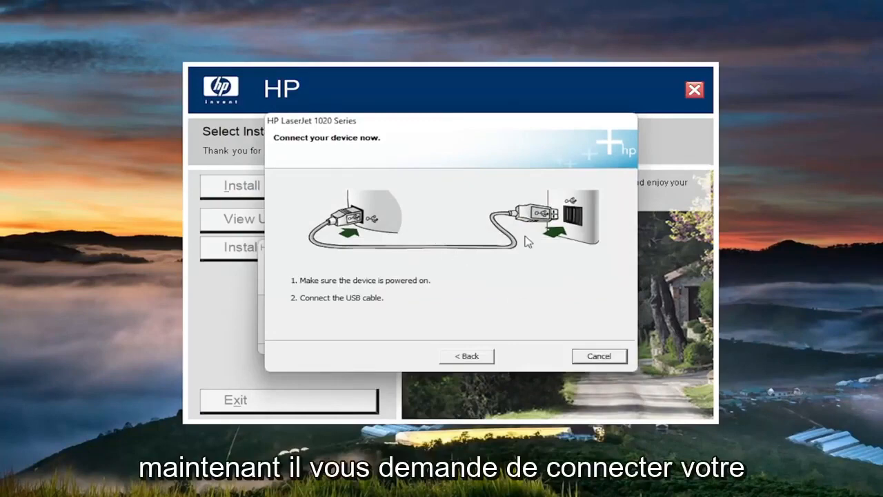
{"action": "mouse_move", "coordinate": [468, 172]}
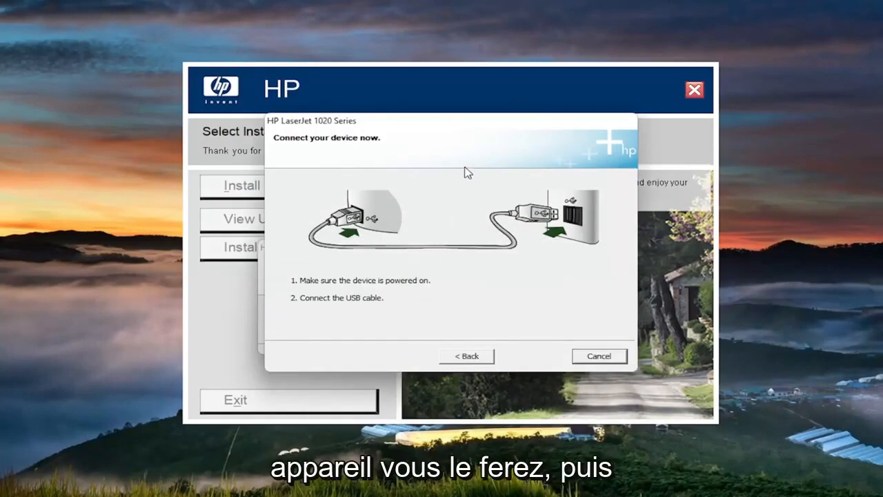
{"action": "mouse_move", "coordinate": [461, 183]}
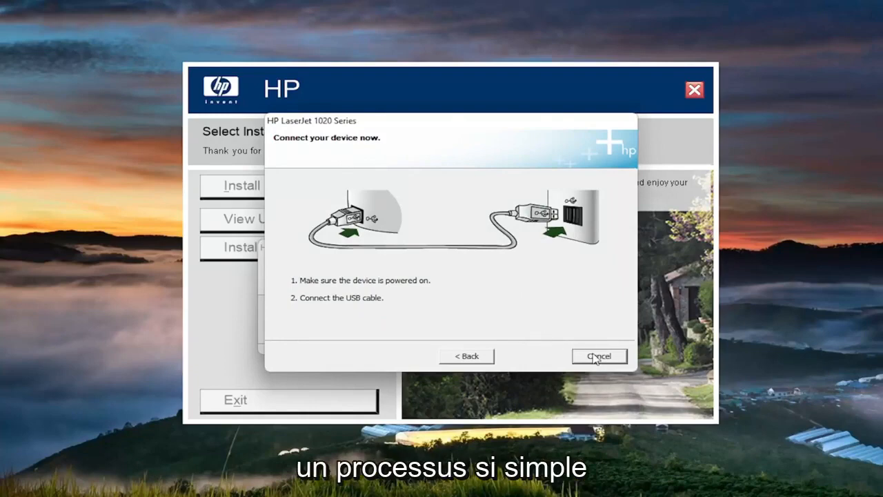
{"action": "mouse_move", "coordinate": [615, 353]}
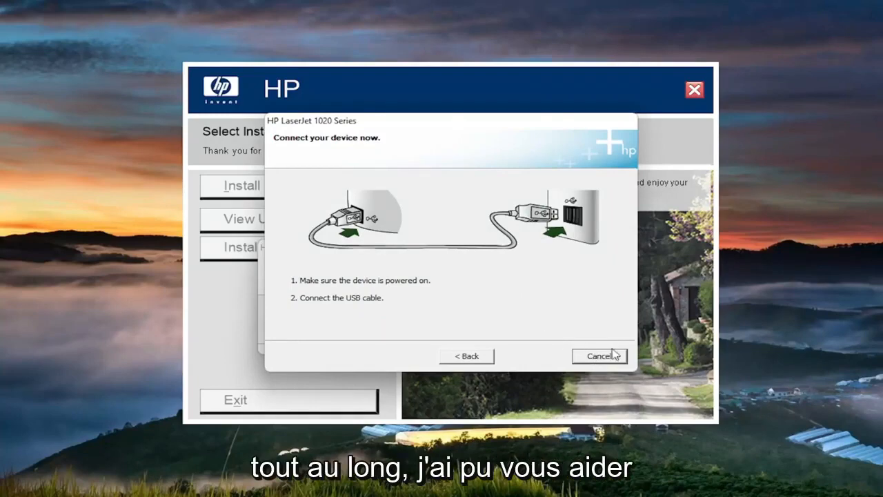